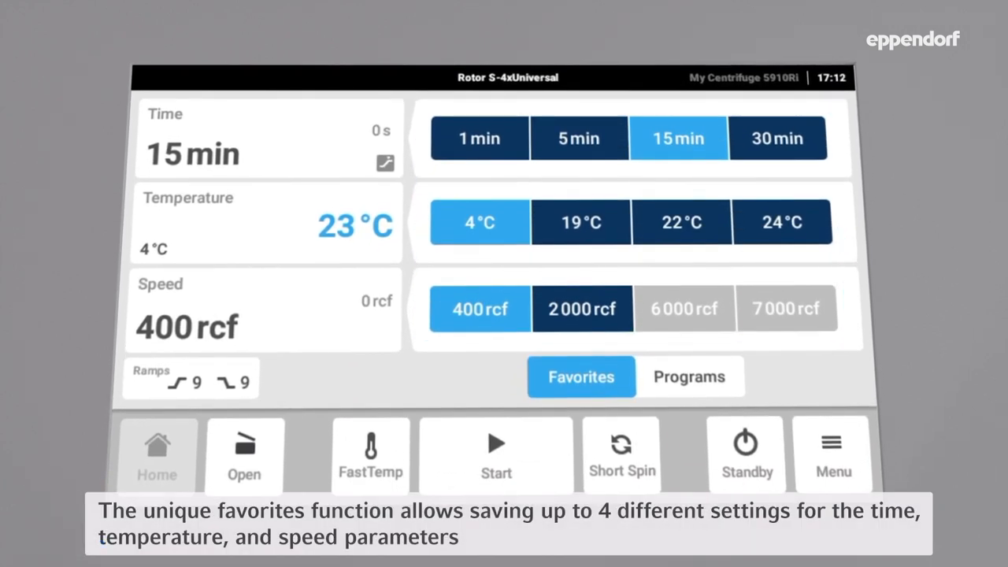
- Open the Set Temperature dialog and enter 8 °C in place of 4 °C
left_click(195, 137)
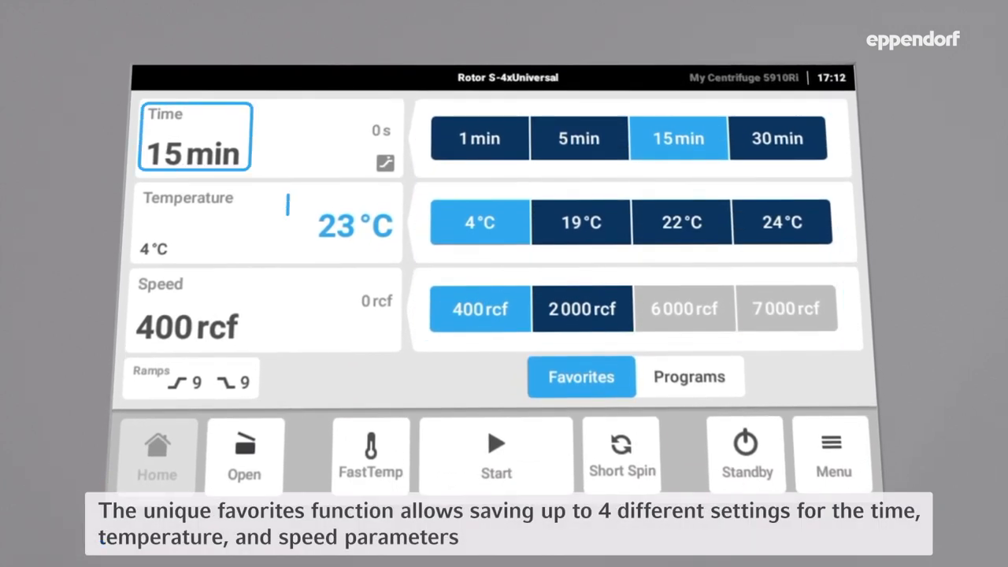
left_click(189, 309)
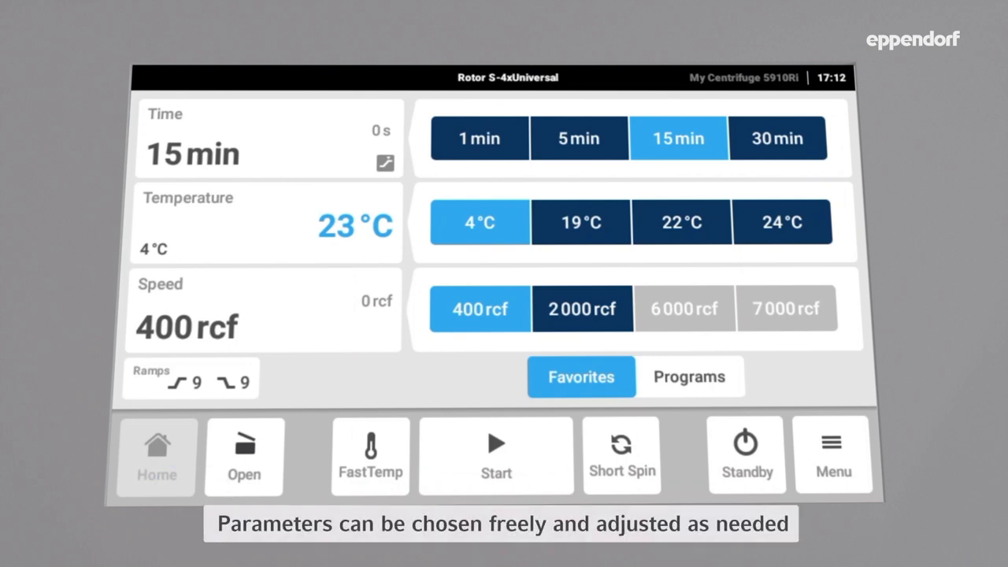
left_click(245, 457)
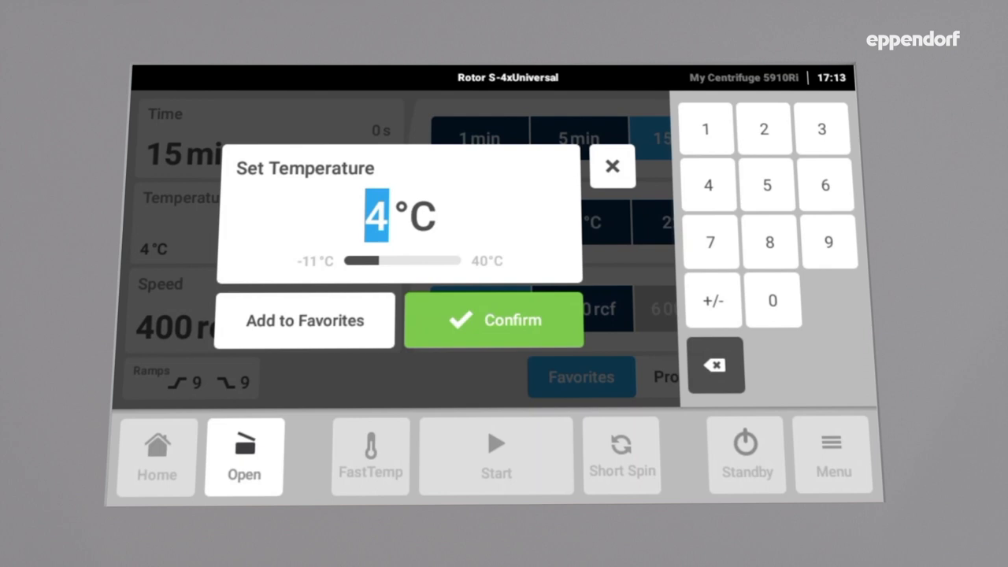
left_click(769, 241)
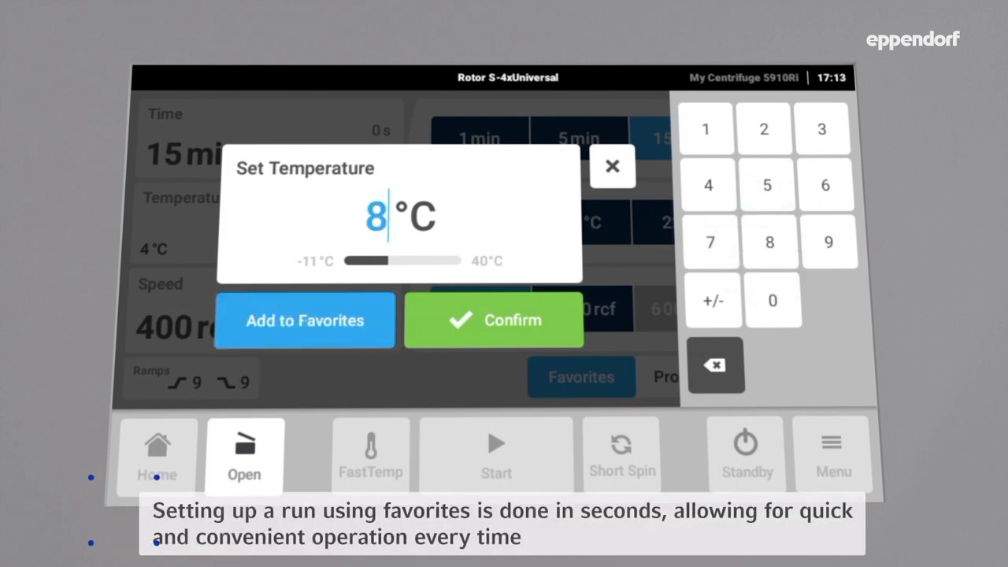
- Add 8 °C to the temperature favorites in the 19 °C slot
left_click(304, 320)
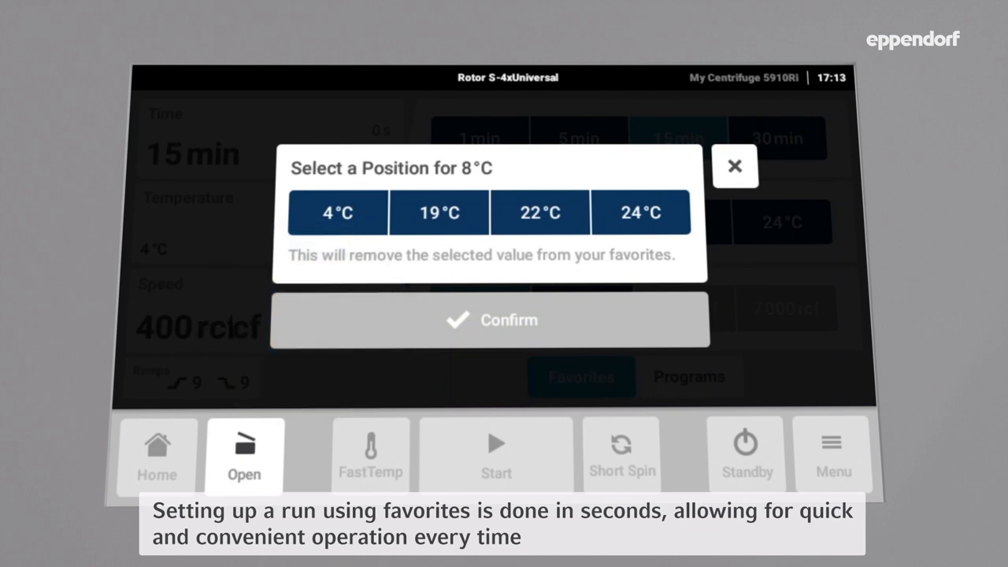
left_click(438, 212)
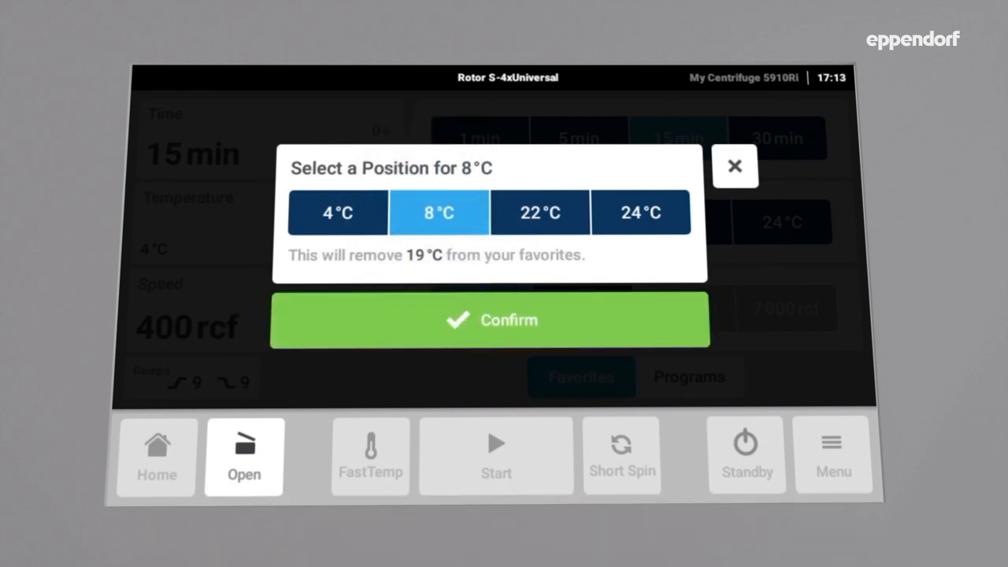
left_click(489, 319)
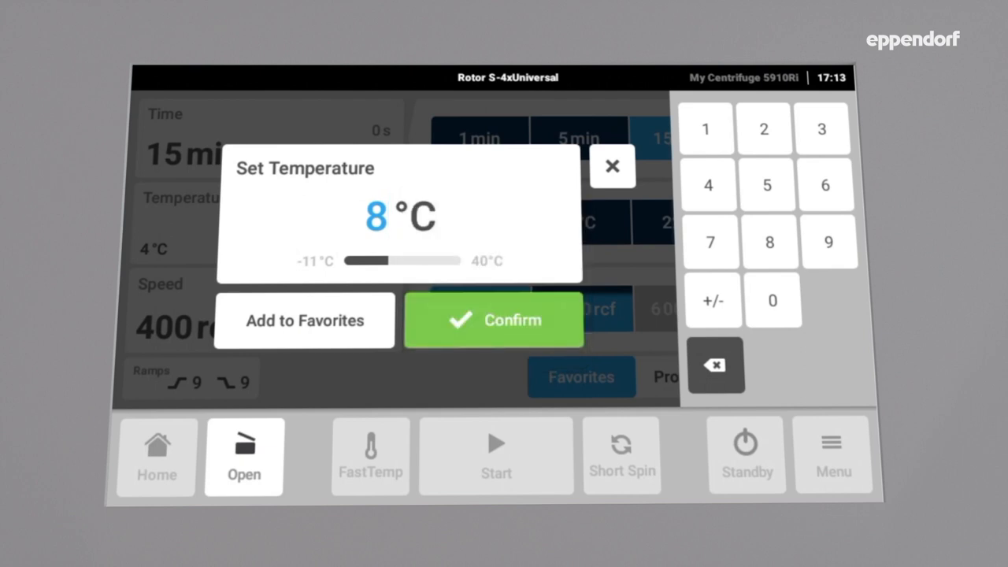
- Confirm 8 °C as the set temperature and return to the home screen
left_click(493, 319)
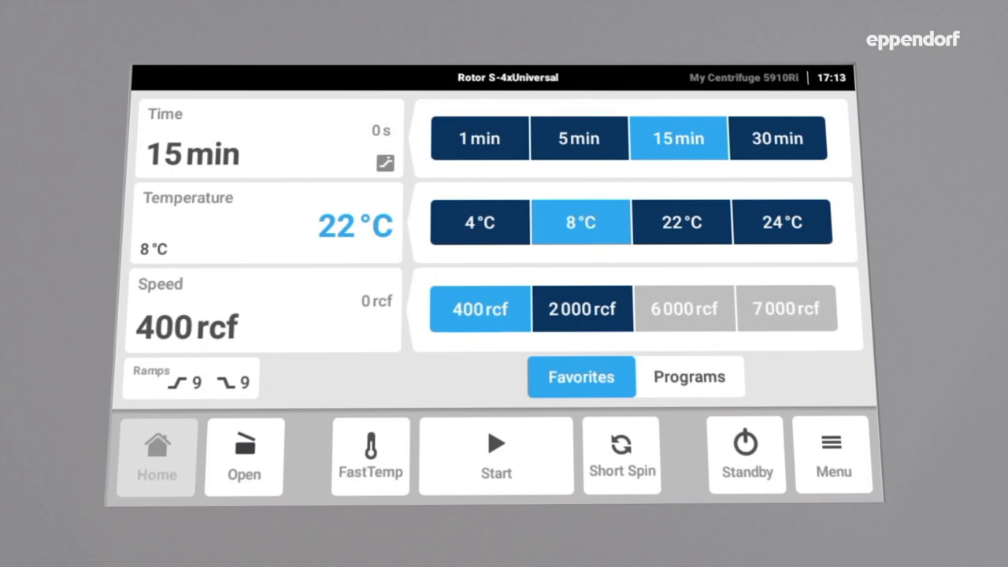
- Pick the 5 min, 4 °C and 2000 rcf favorites and start the run
left_click(479, 221)
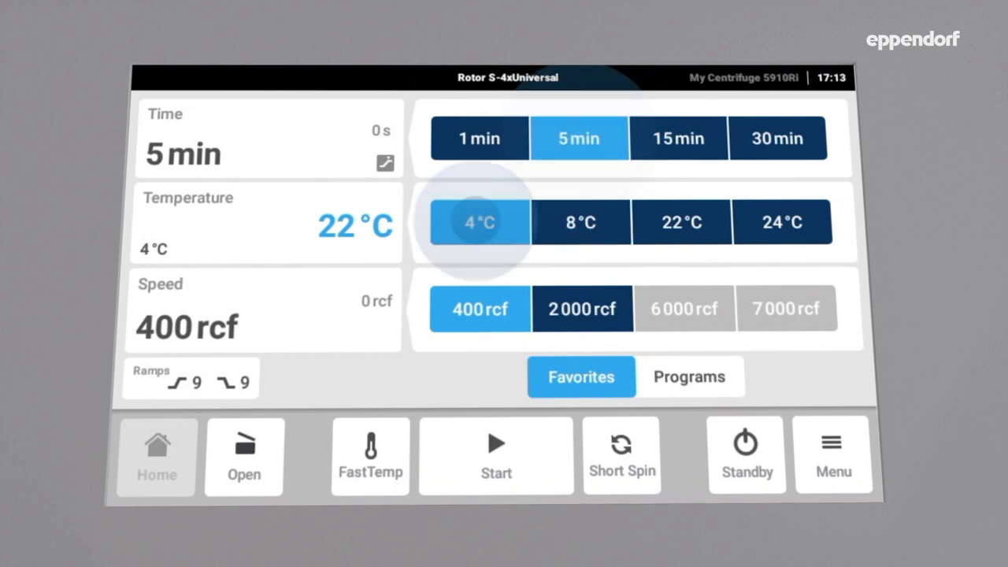
left_click(582, 308)
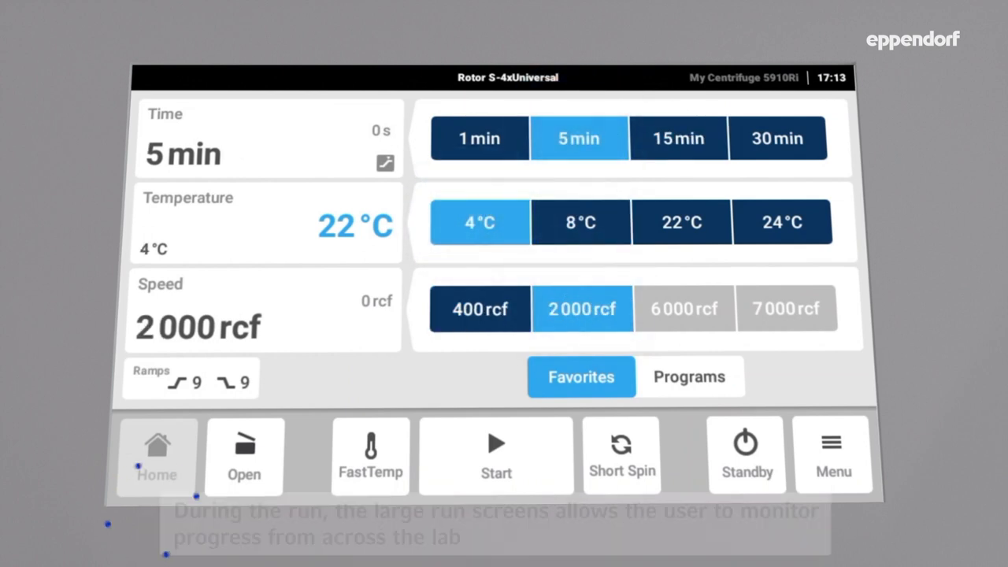
left_click(496, 453)
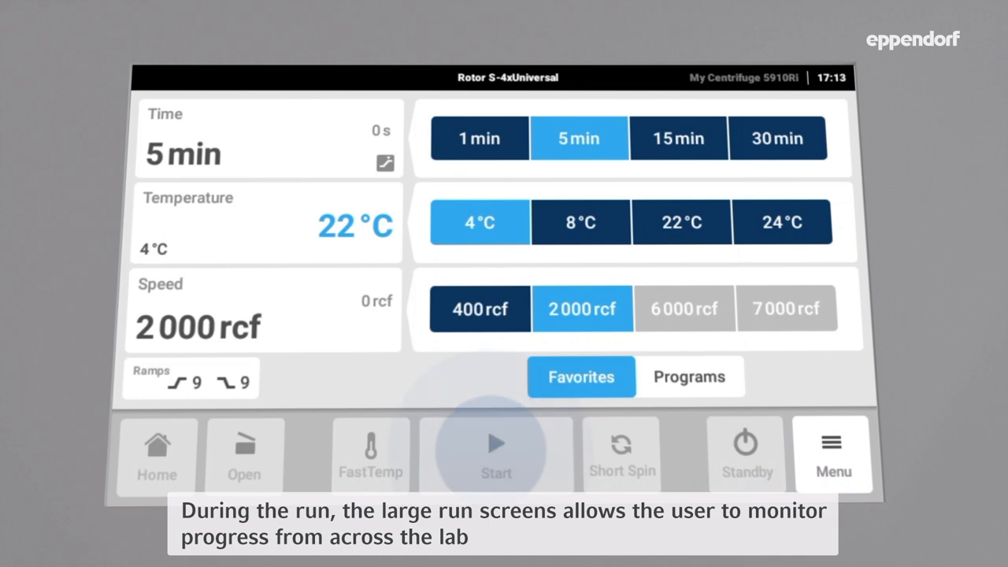
left_click(496, 453)
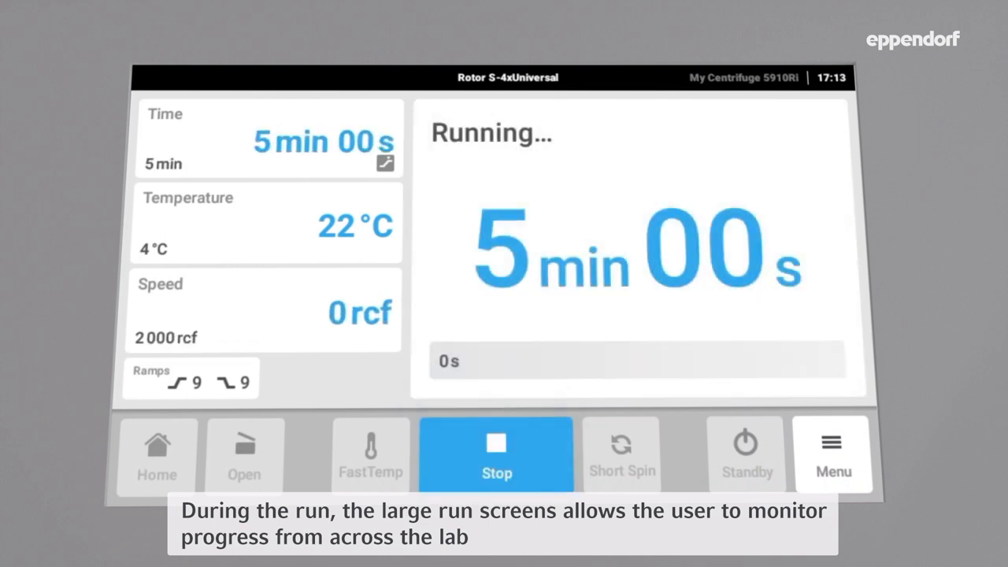